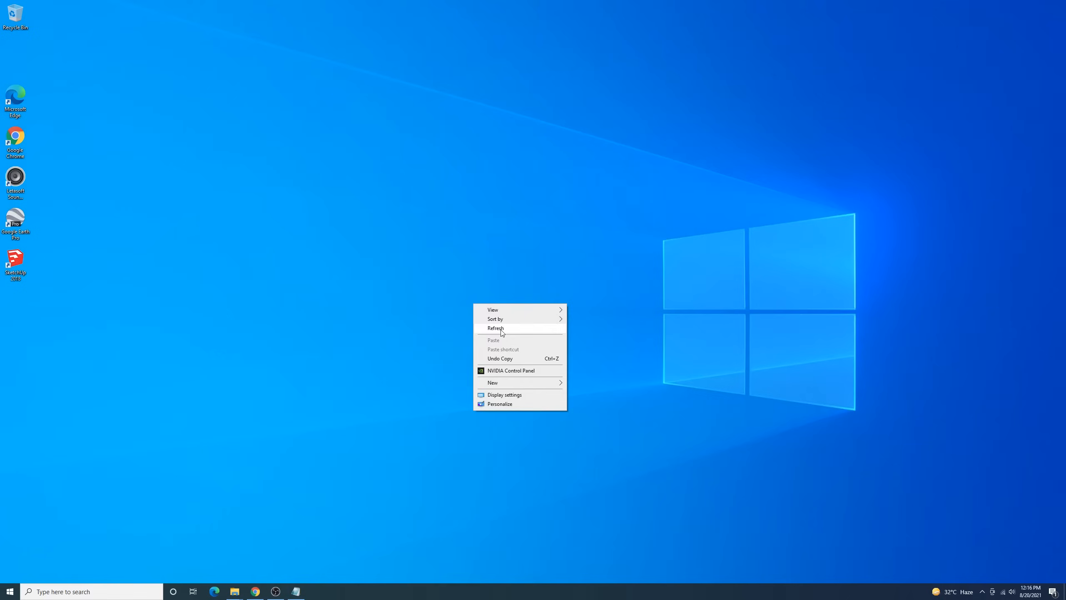
Refresh the desktop and launch SketchUp Pro 2018 from its shortcut.
click(495, 328)
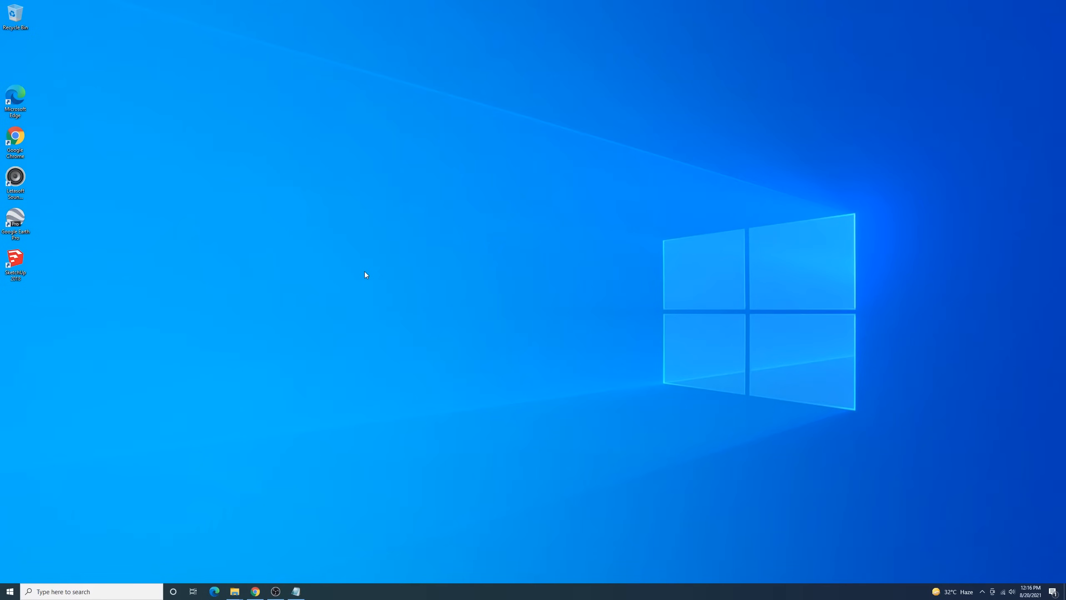
double_click(15, 262)
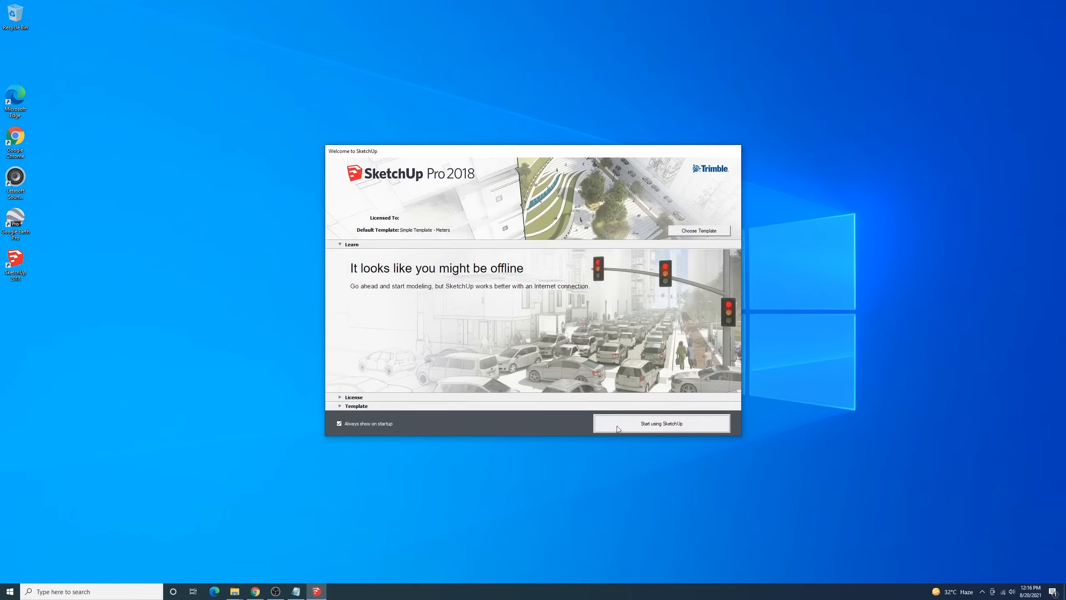
Choose 'Start using SketchUp' on the offline welcome notice to begin a new model.
click(660, 424)
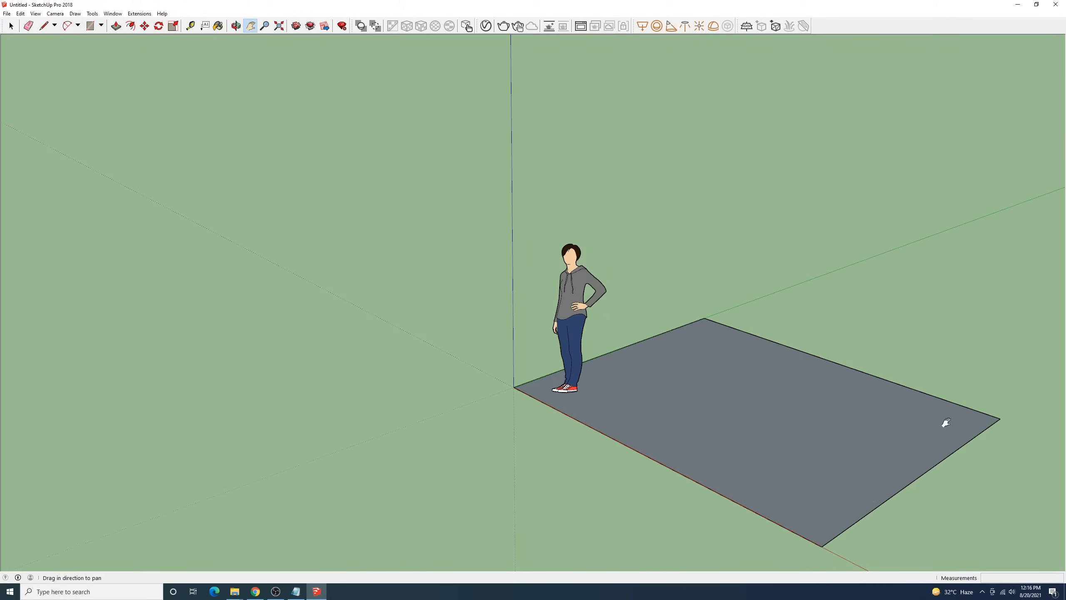
Try Window > 3D Warehouse and acknowledge the internet-connection error.
click(113, 14)
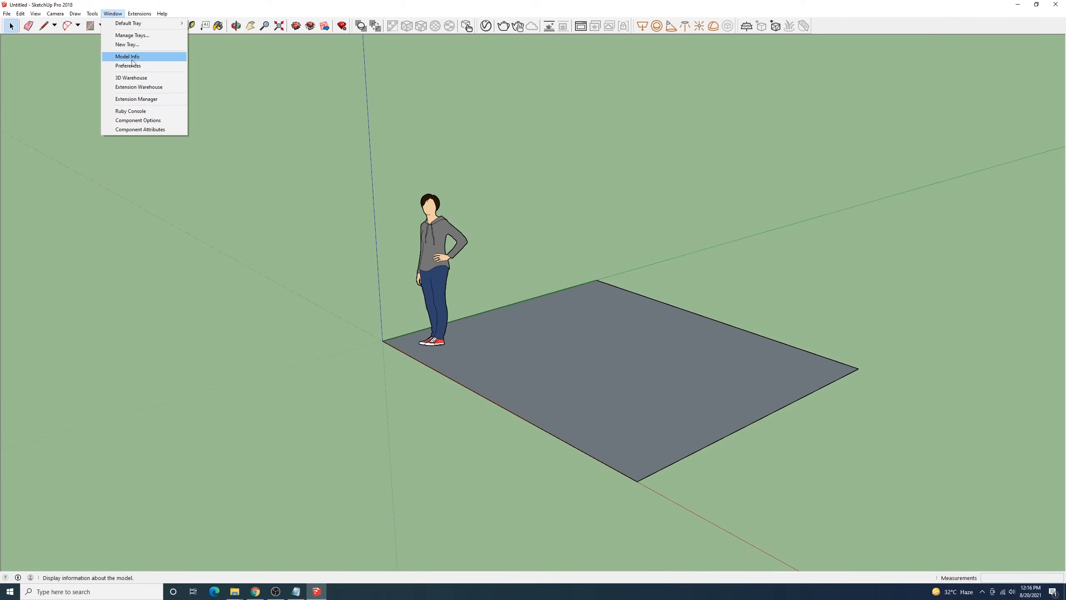
click(130, 76)
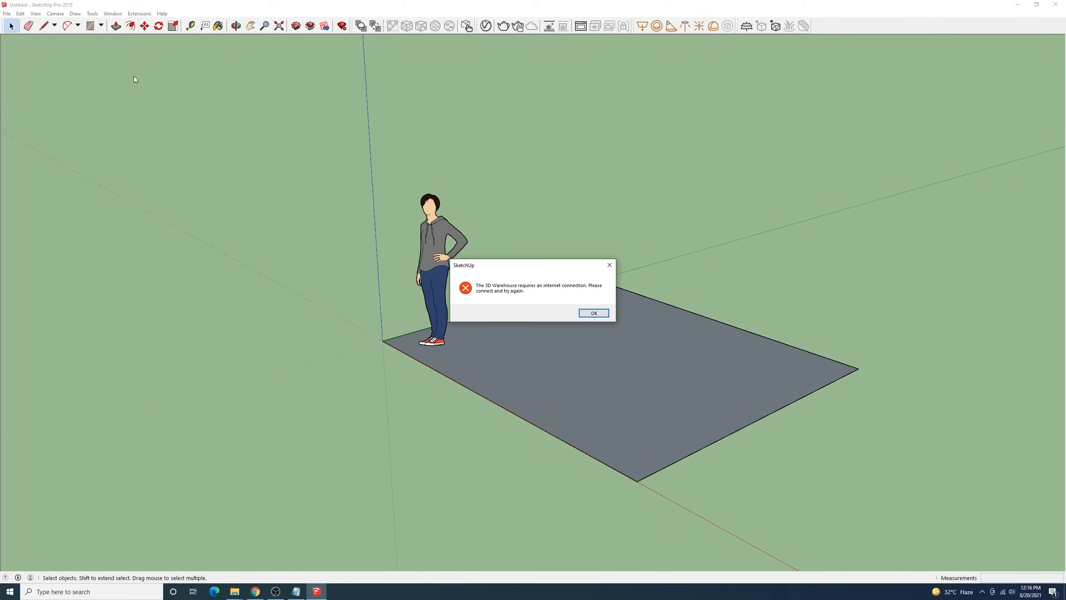
mouse_move(365, 270)
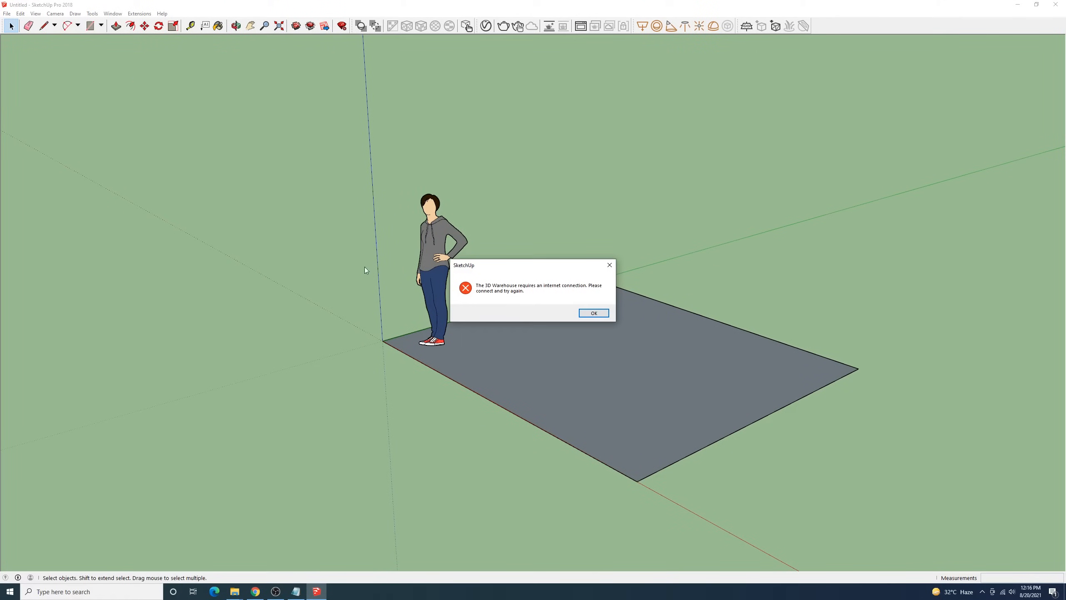
click(593, 314)
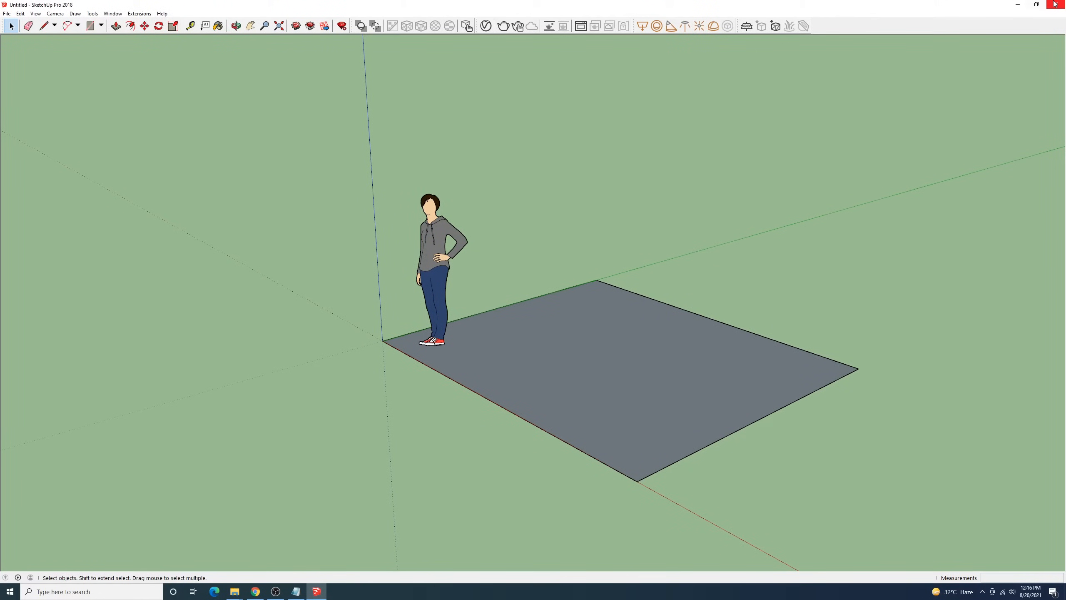
Quit SketchUp, discarding changes to the untitled model.
click(1058, 4)
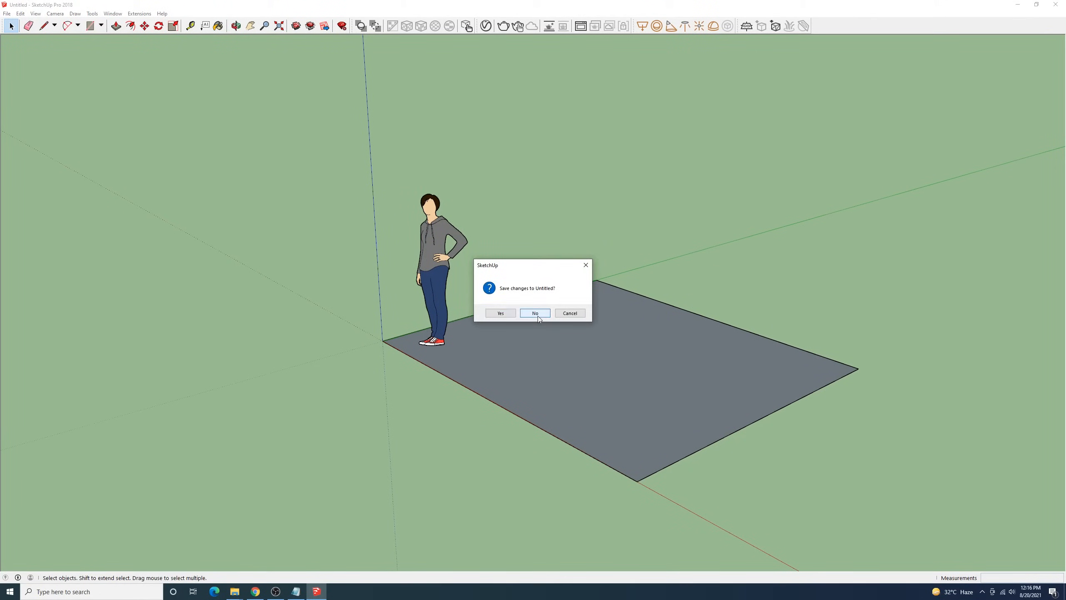
click(535, 313)
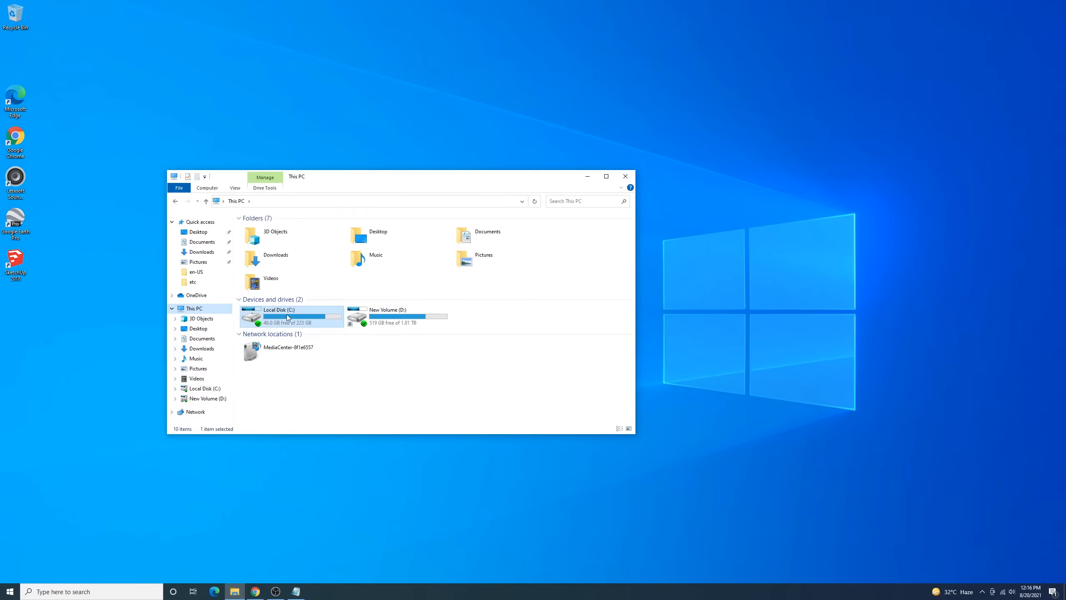
Browse to C:\Program Files\SketchUp\SketchUp 2018\Resources\en-US.
double_click(275, 309)
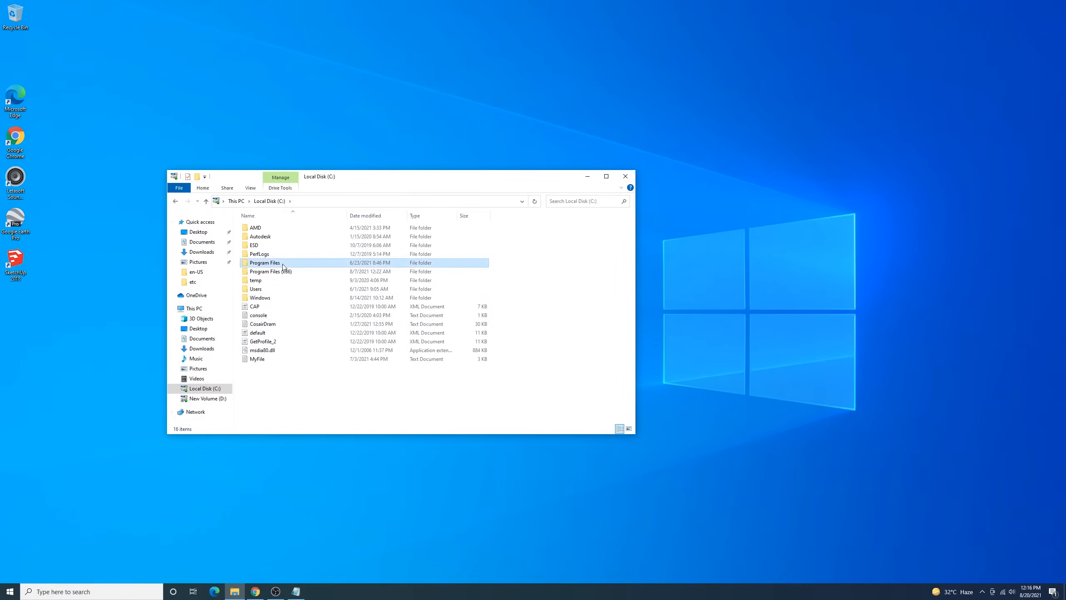
double_click(264, 262)
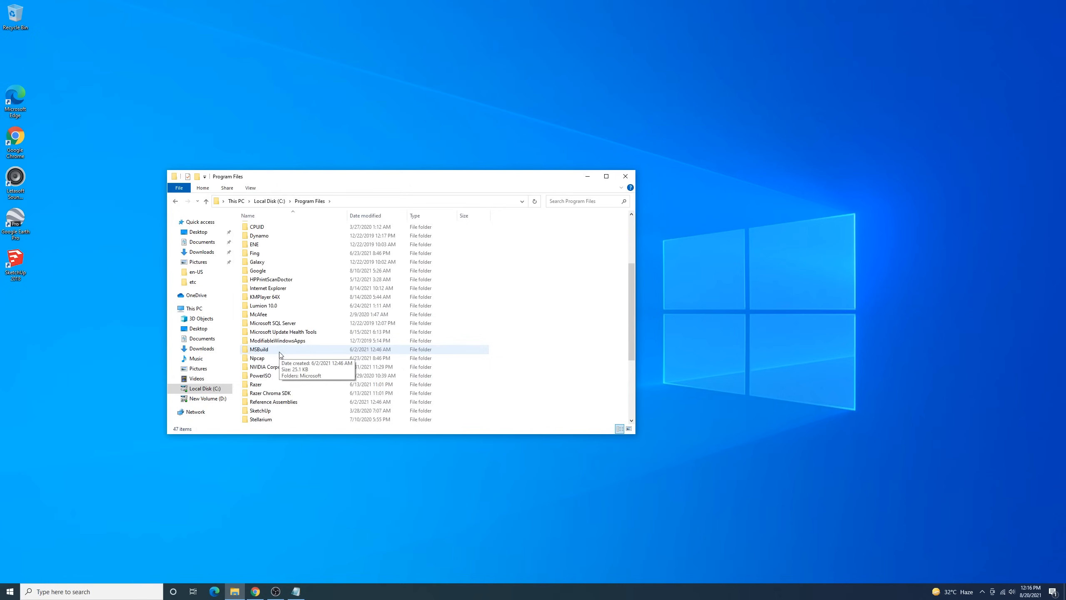
double_click(260, 409)
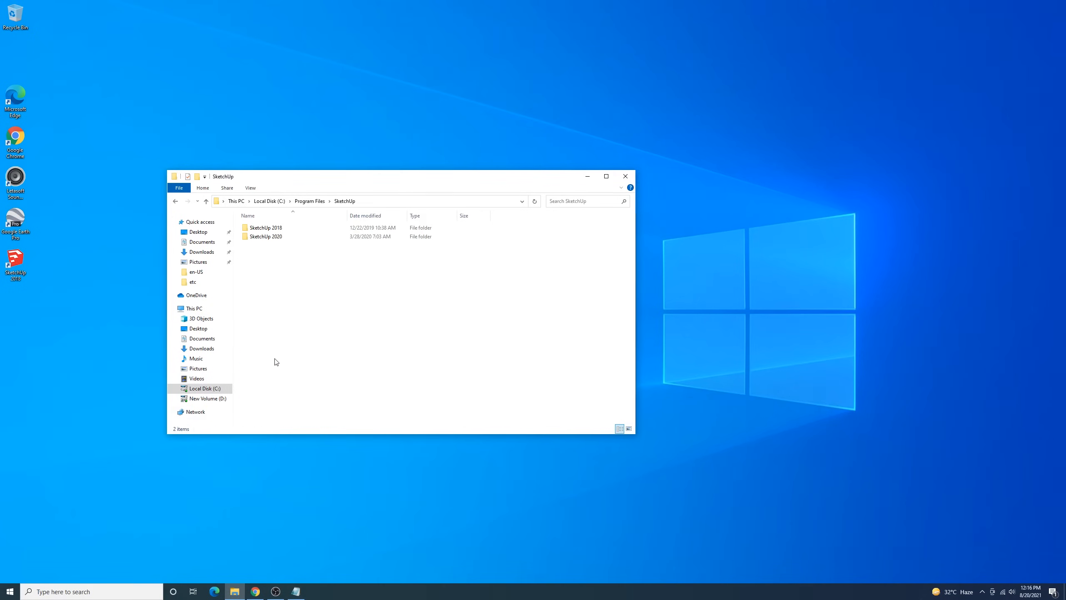
double_click(266, 227)
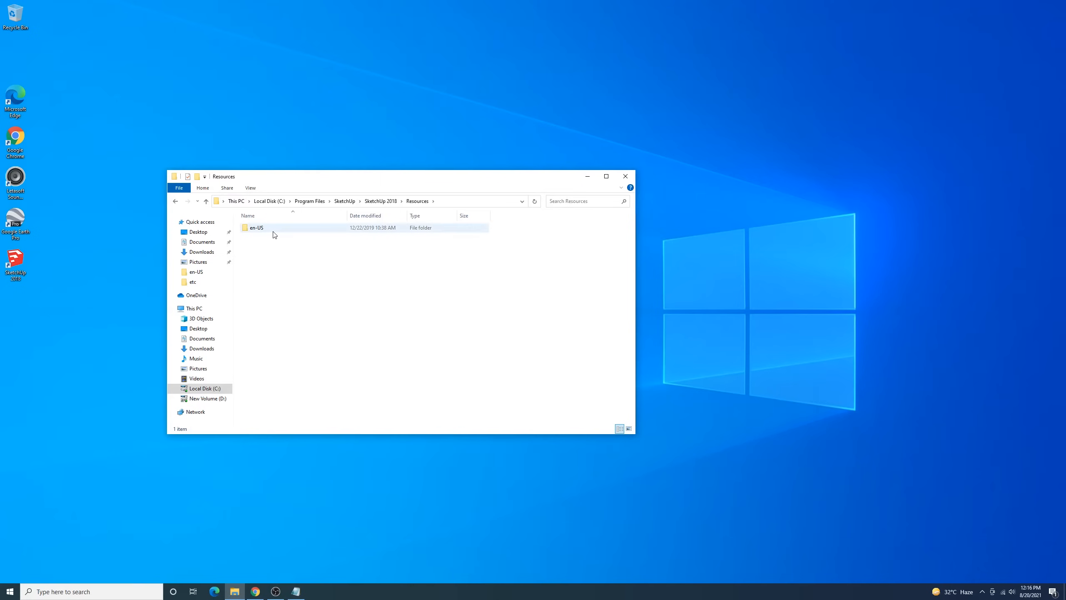
double_click(257, 227)
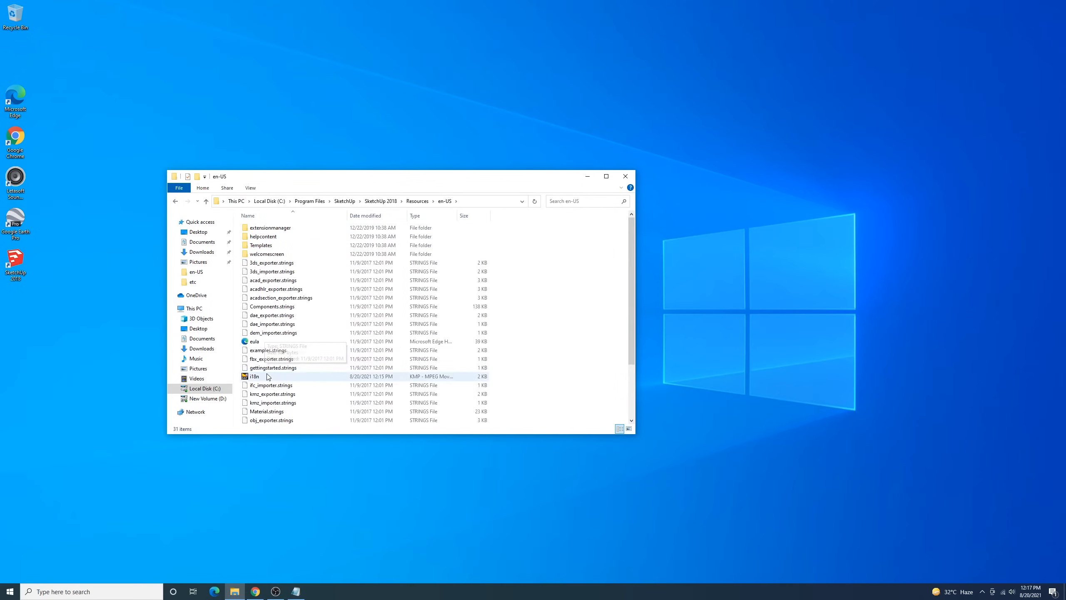
Open the i18n file with Notepad via Open with.
click(254, 376)
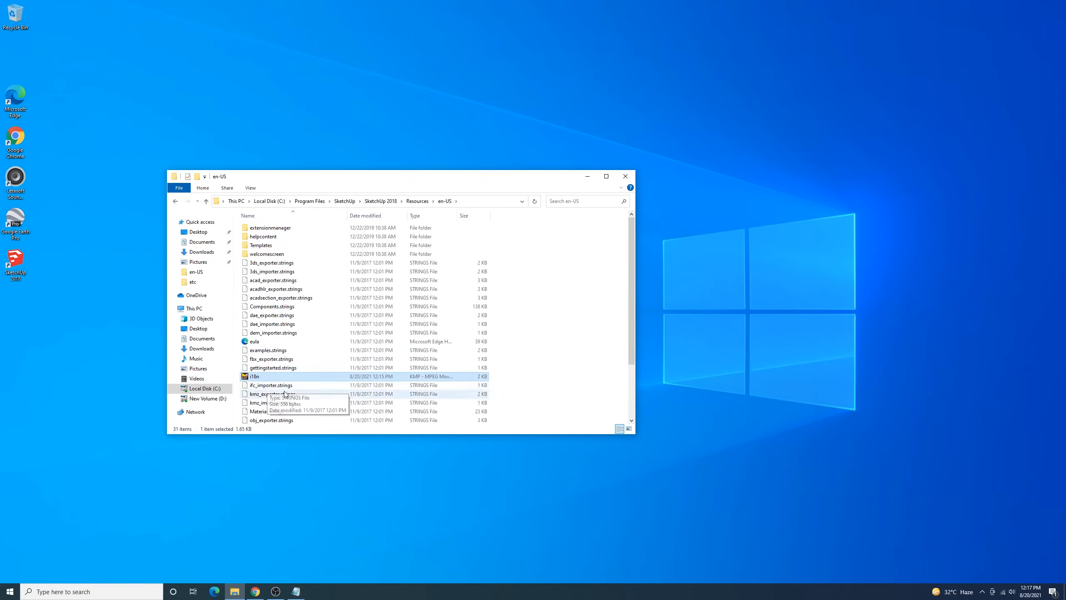
right_click(262, 375)
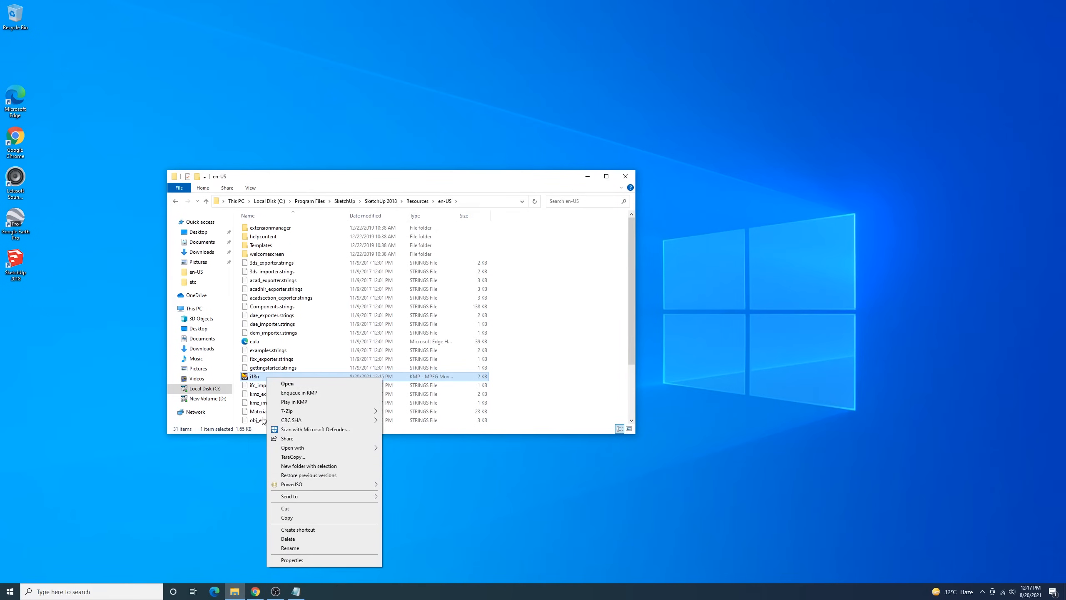
click(292, 447)
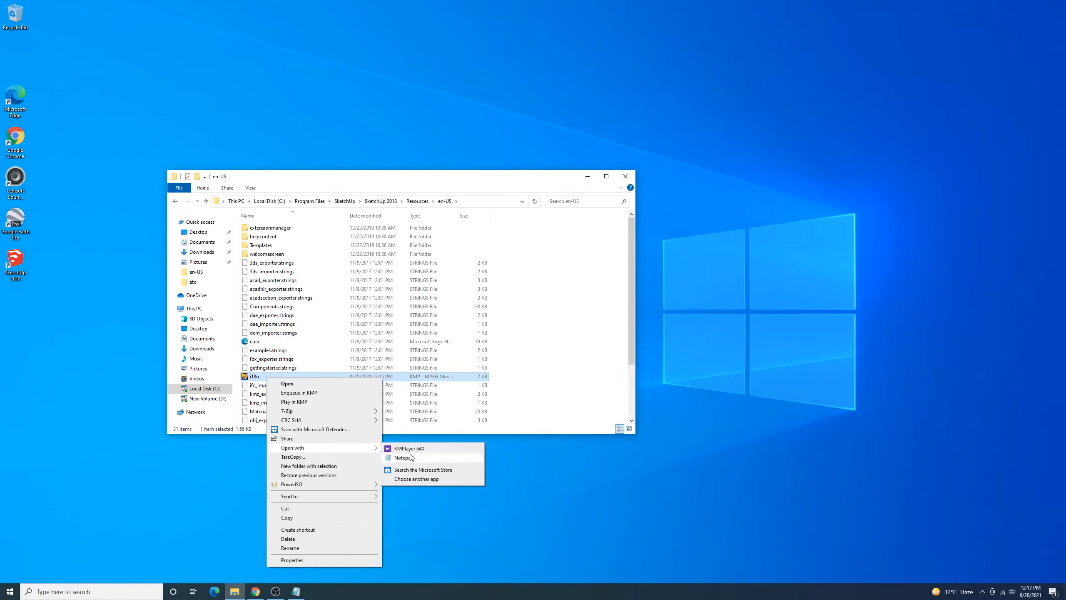
click(403, 457)
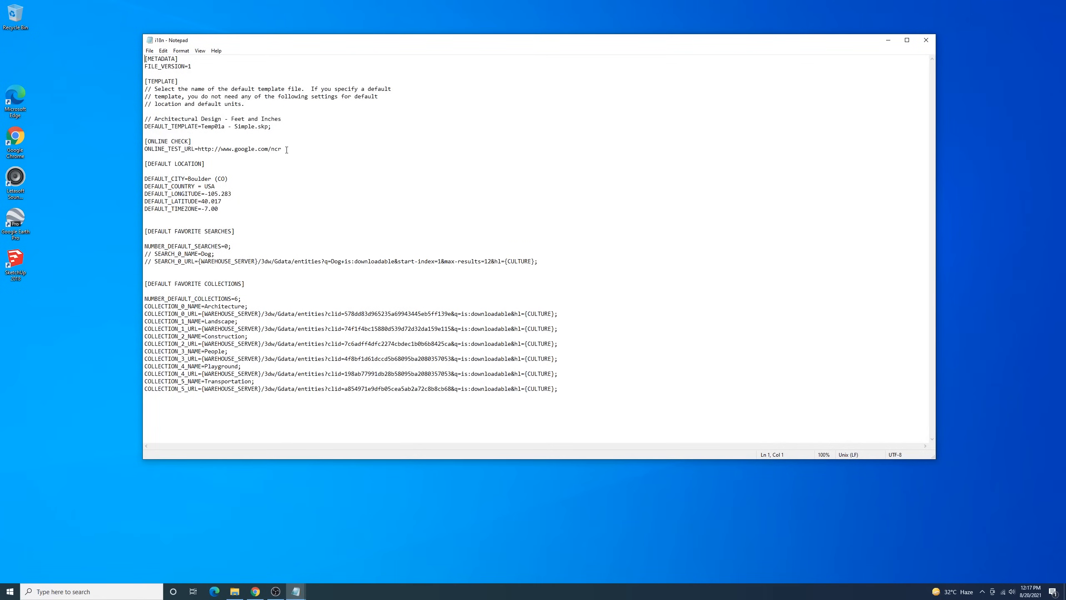
Select the [ONLINE CHECK] block of the i18n file for copying.
drag(144, 141, 282, 150)
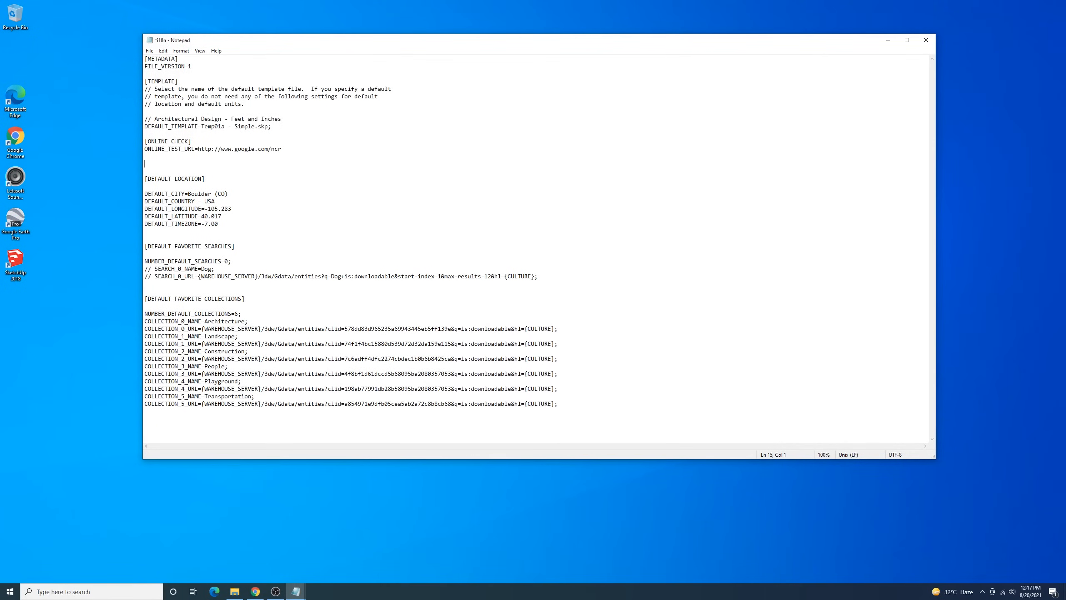
mouse_move(295, 152)
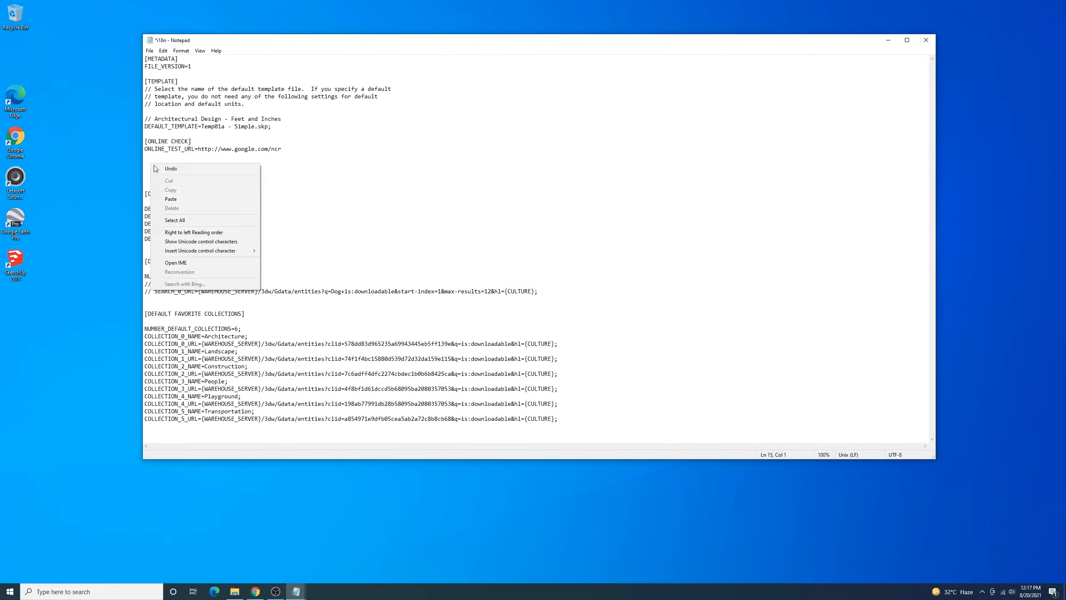
click(171, 199)
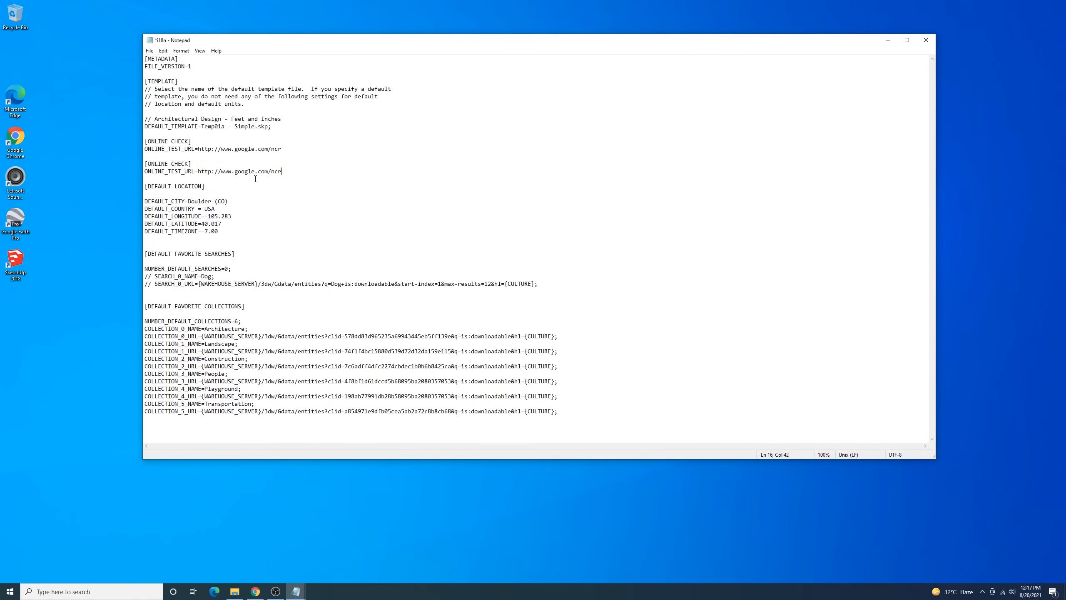
double_click(244, 172)
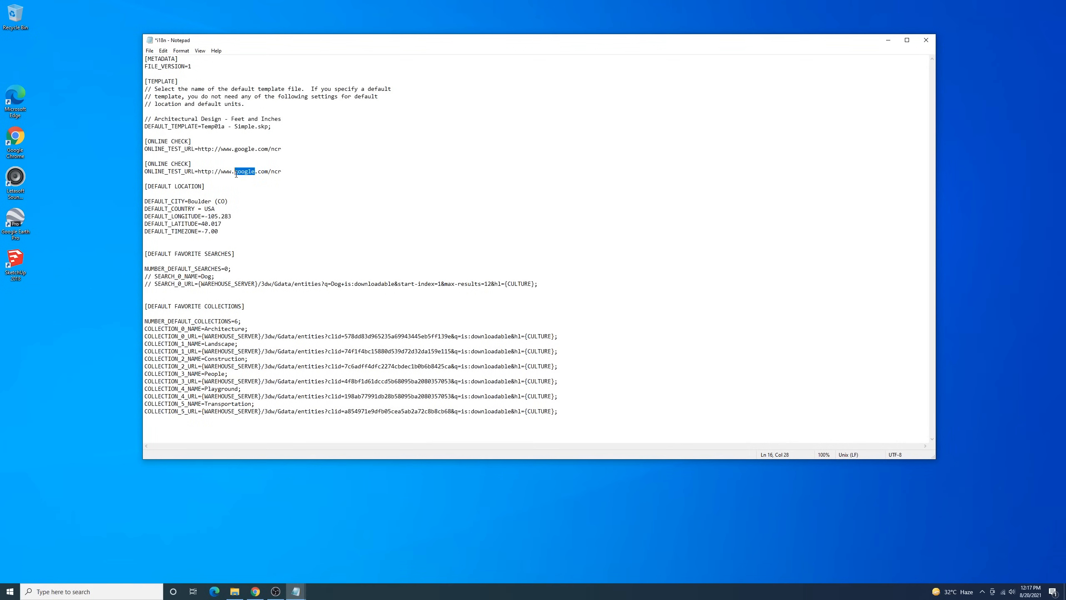
text(bin)
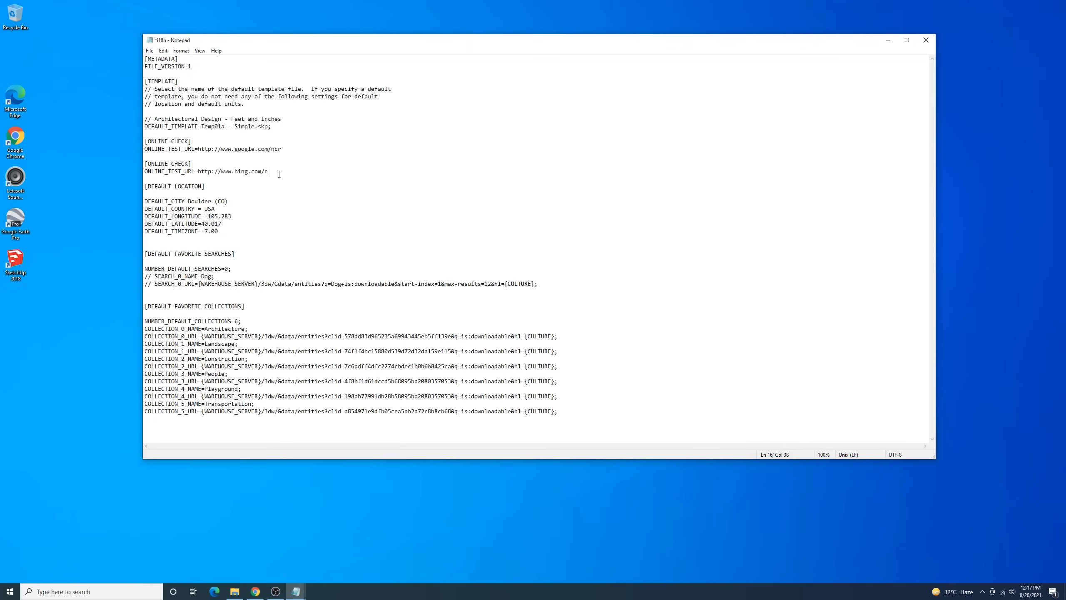
key(Backspace)
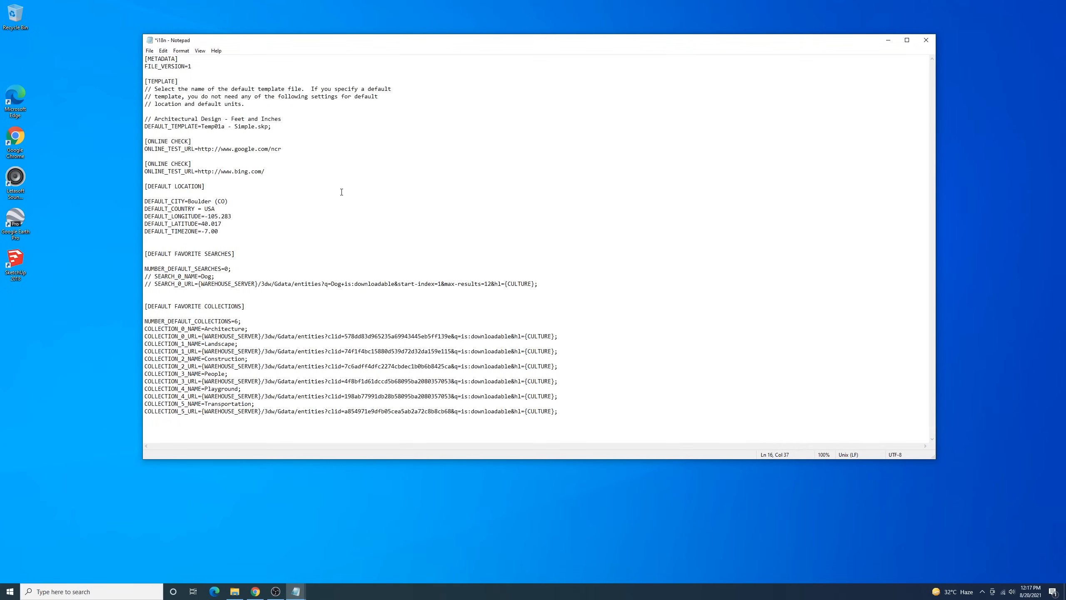
click(148, 50)
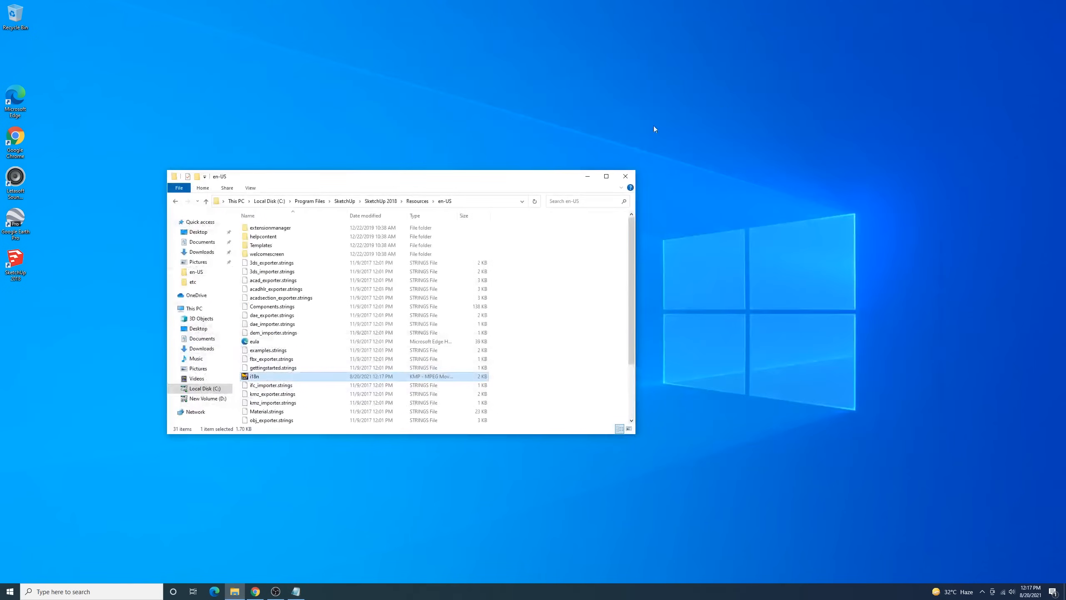
Close the en-US folder, relaunch SketchUp Pro 2018 and start using it from the welcome screen.
click(624, 176)
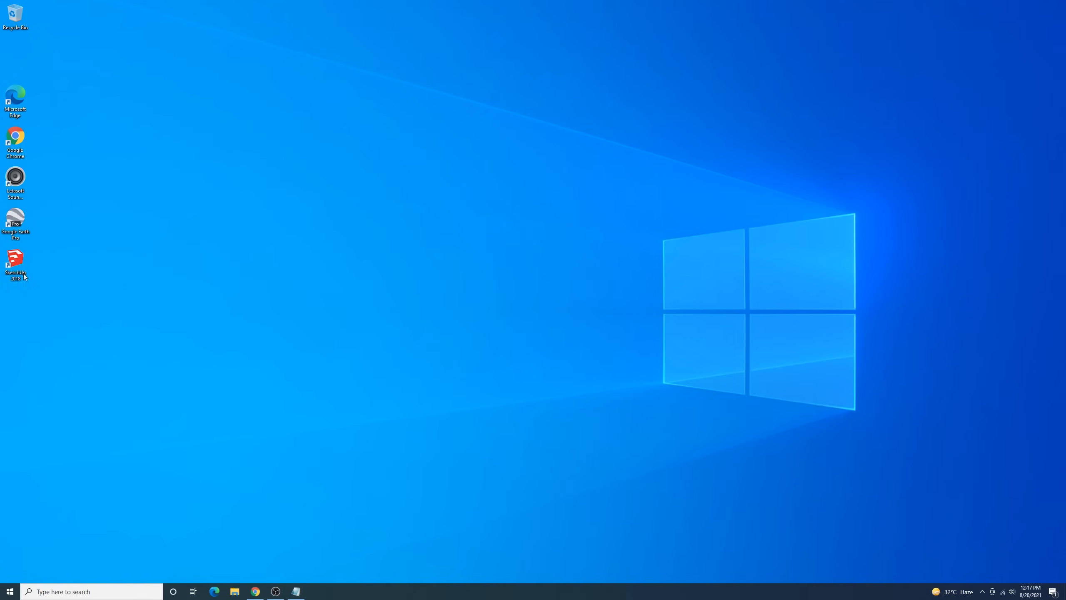
mouse_move(346, 240)
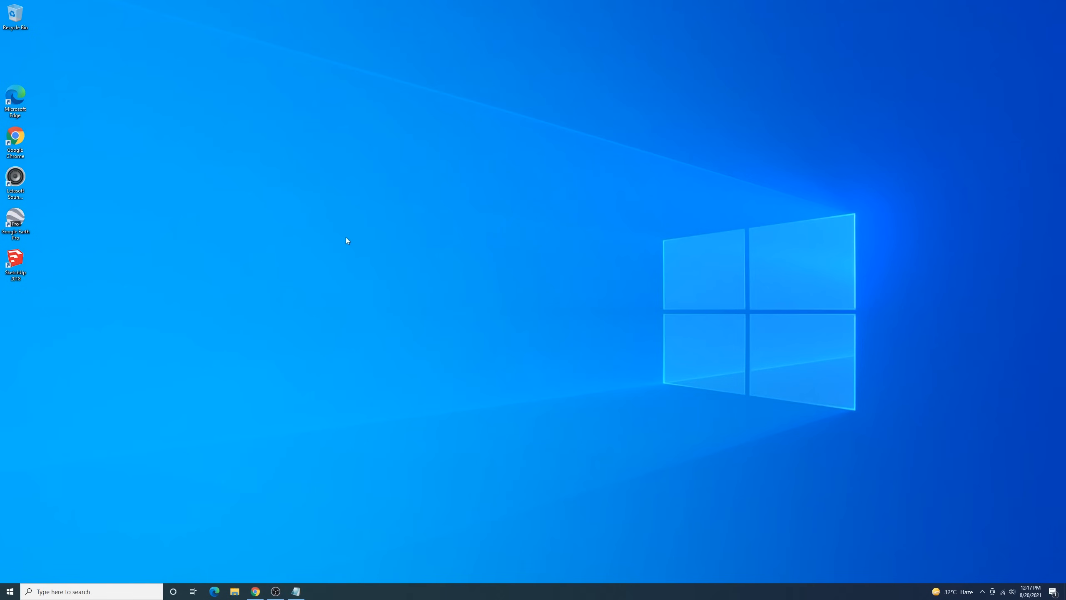
mouse_move(343, 239)
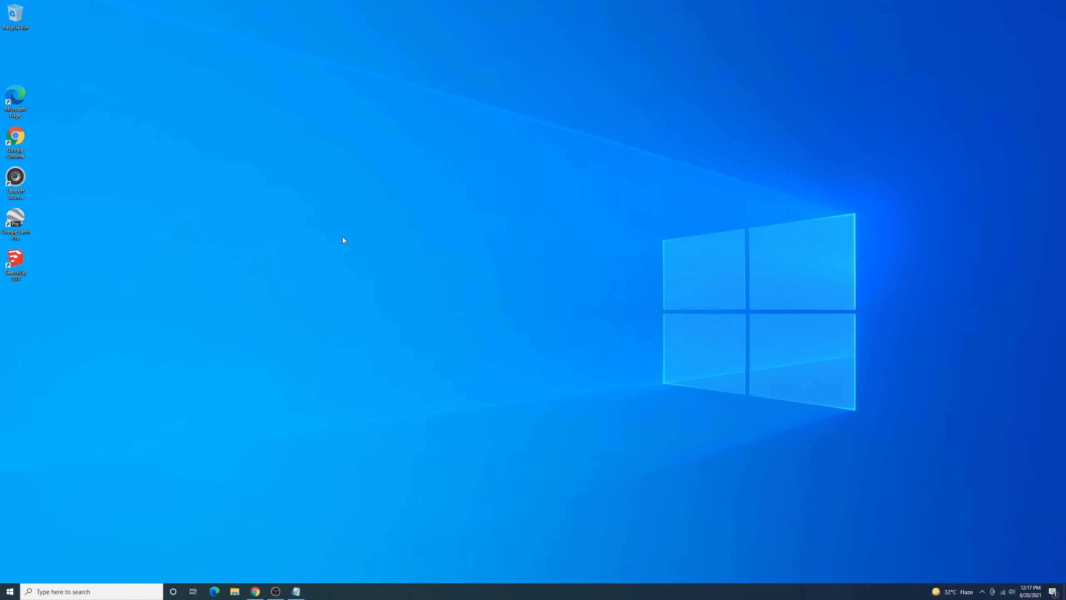
double_click(15, 260)
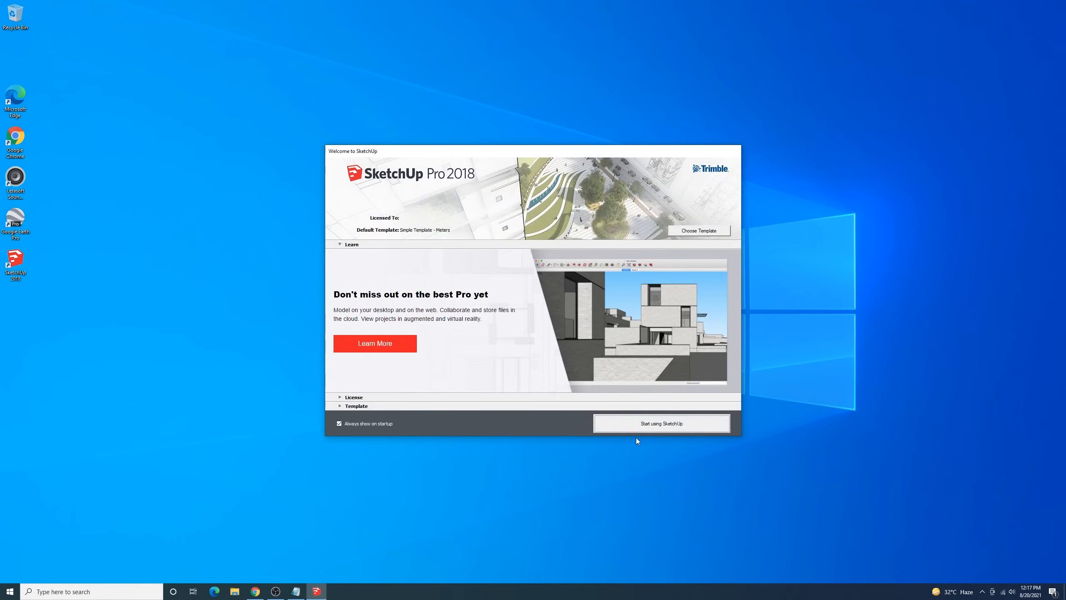
click(660, 424)
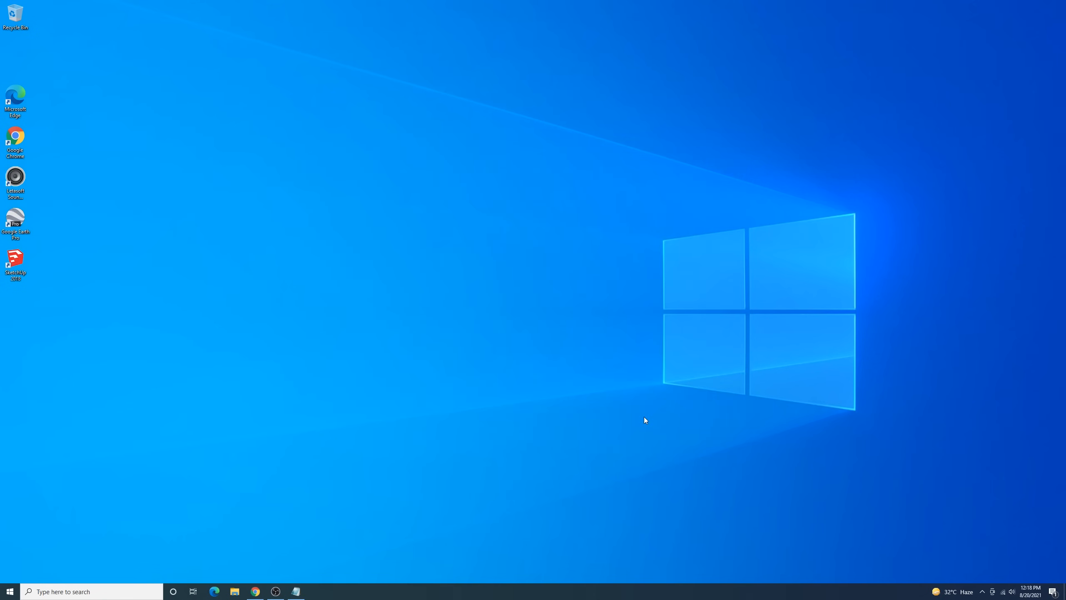
double_click(15, 263)
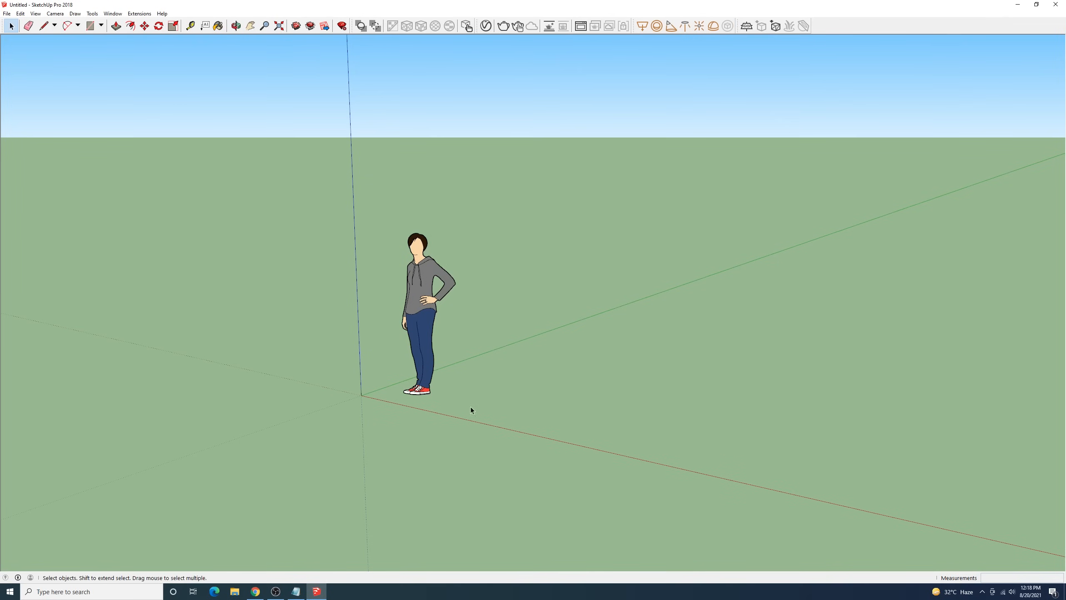
mouse_move(418, 280)
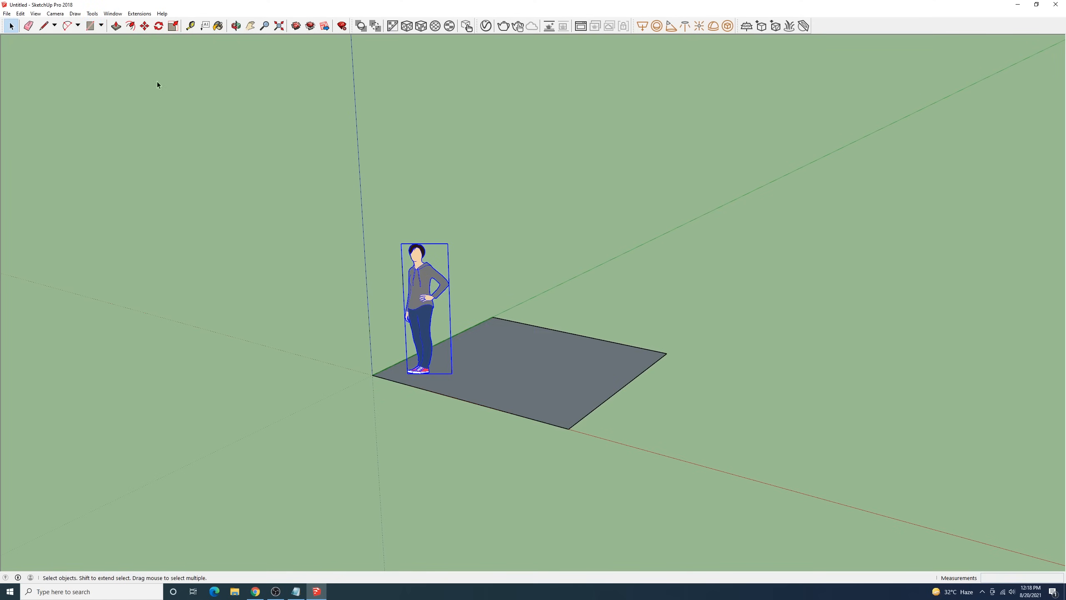
click(236, 26)
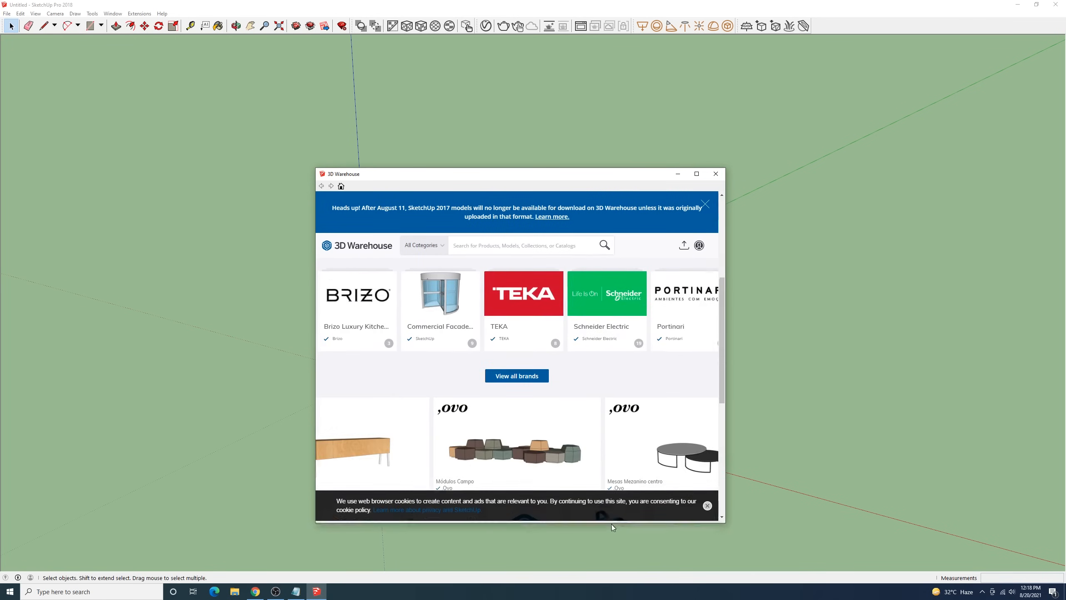
scroll(down, 3)
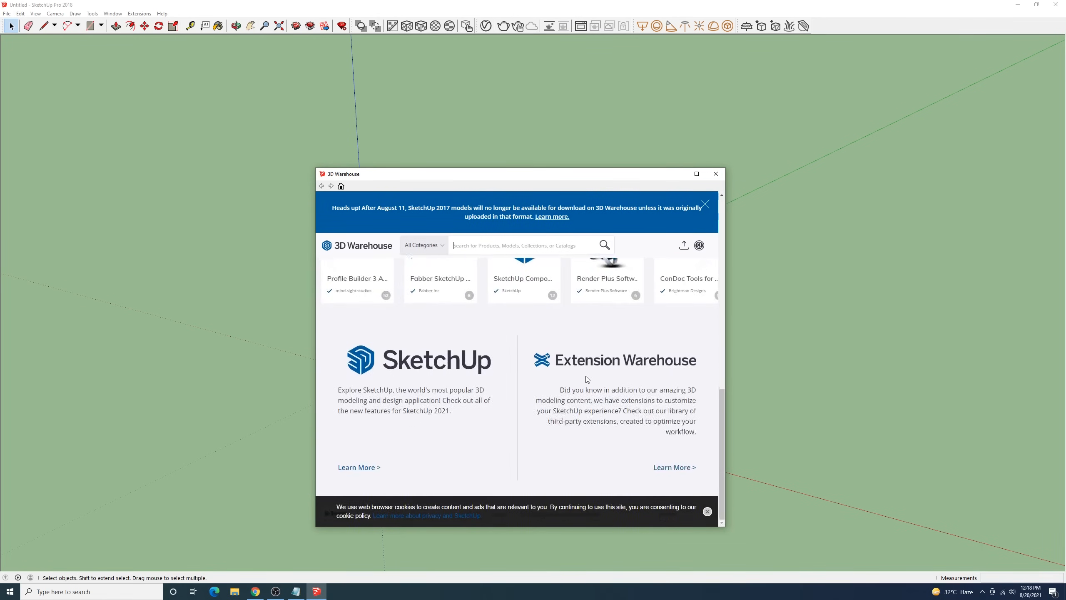
click(715, 173)
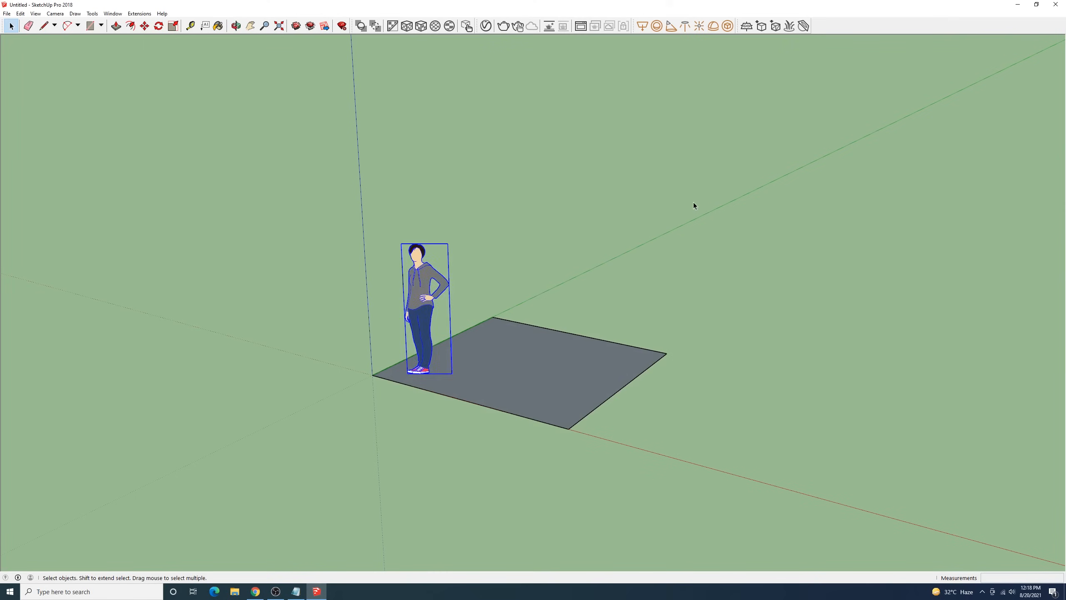